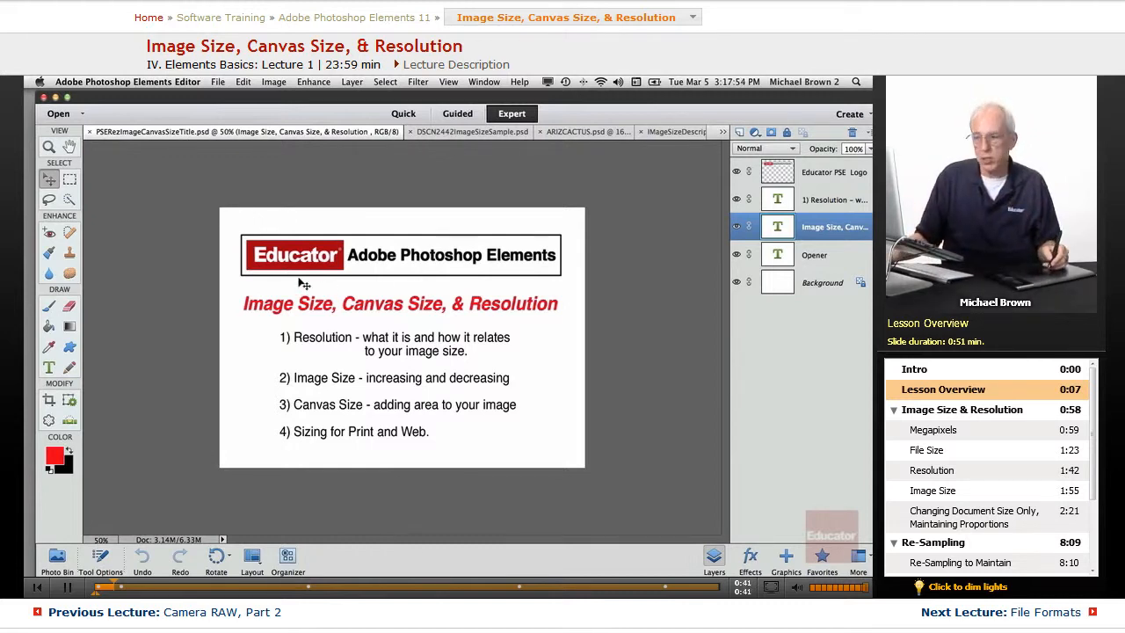
pyautogui.moveTo(425, 331)
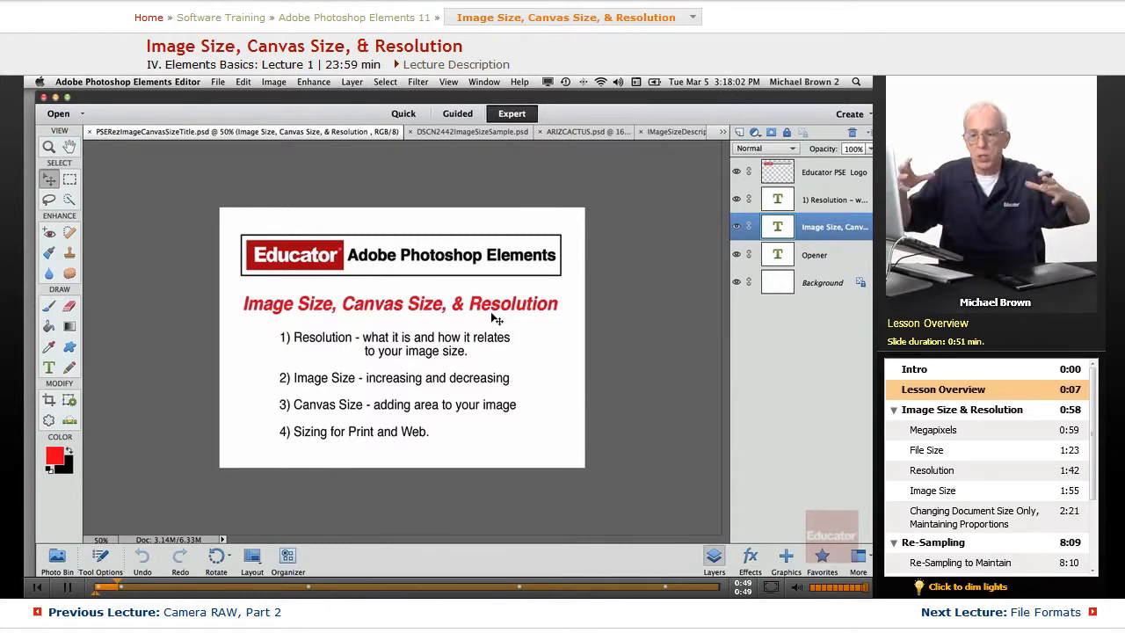
pyautogui.moveTo(290, 359)
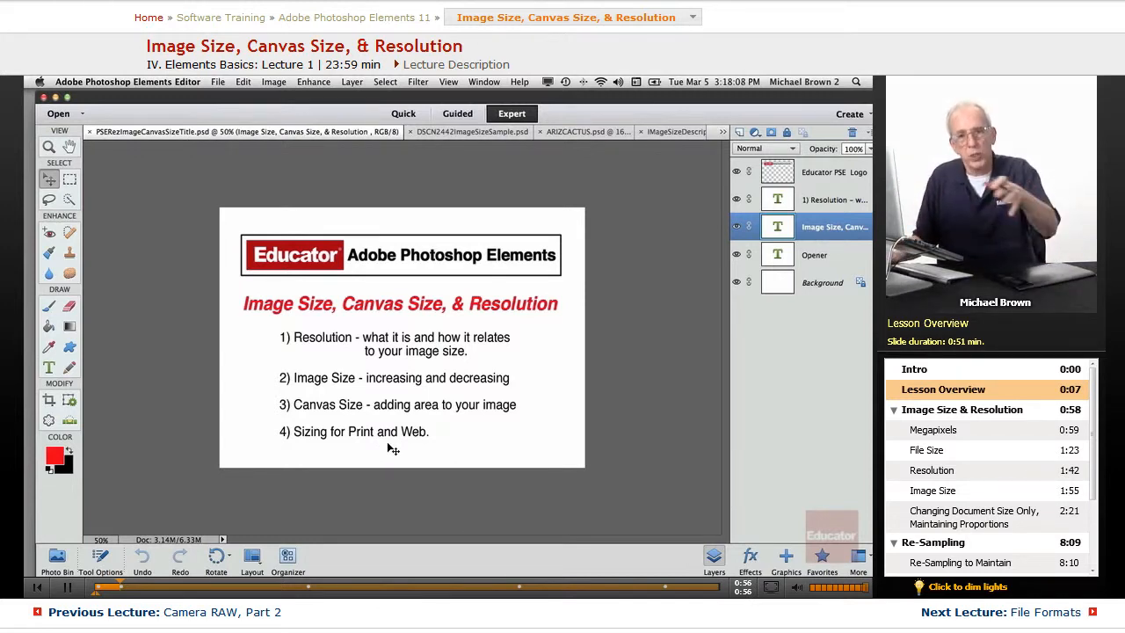
pyautogui.moveTo(232, 308)
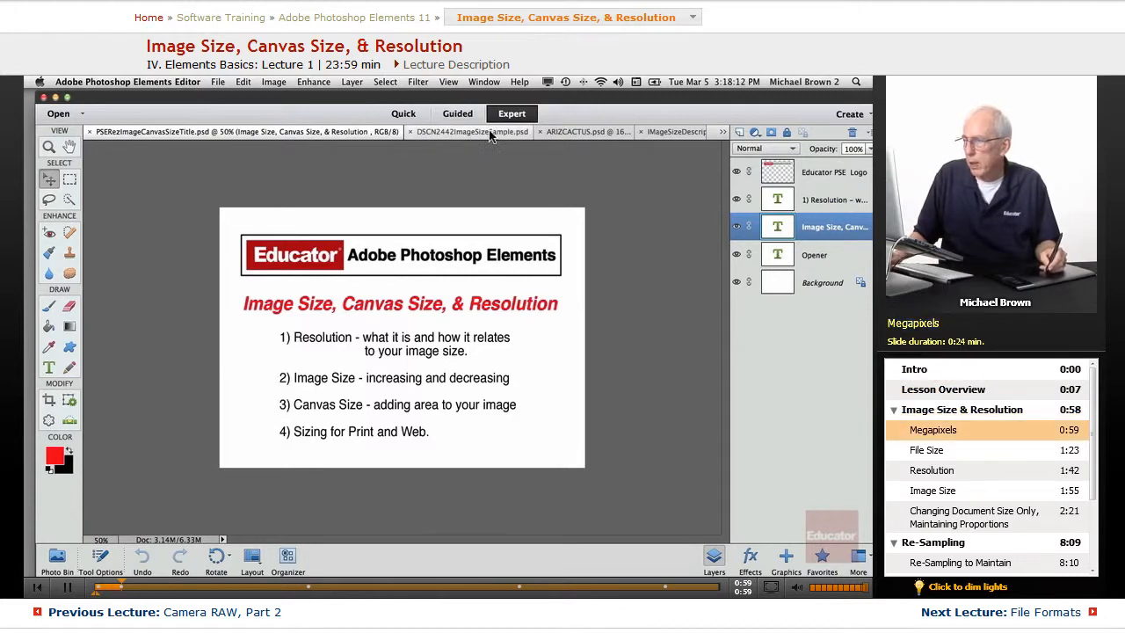
# - Switch to ImageSizeDescriptions.psd, keep the type layer unsimplified, and draw red marks at the Megapixels line
pyautogui.click(677, 130)
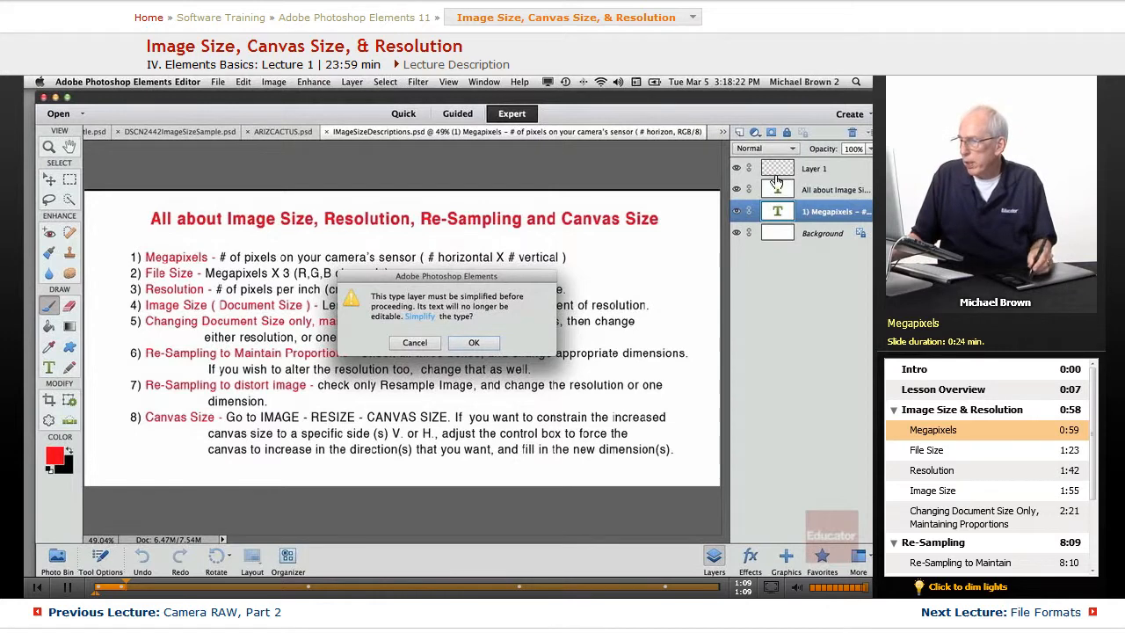
pyautogui.click(473, 341)
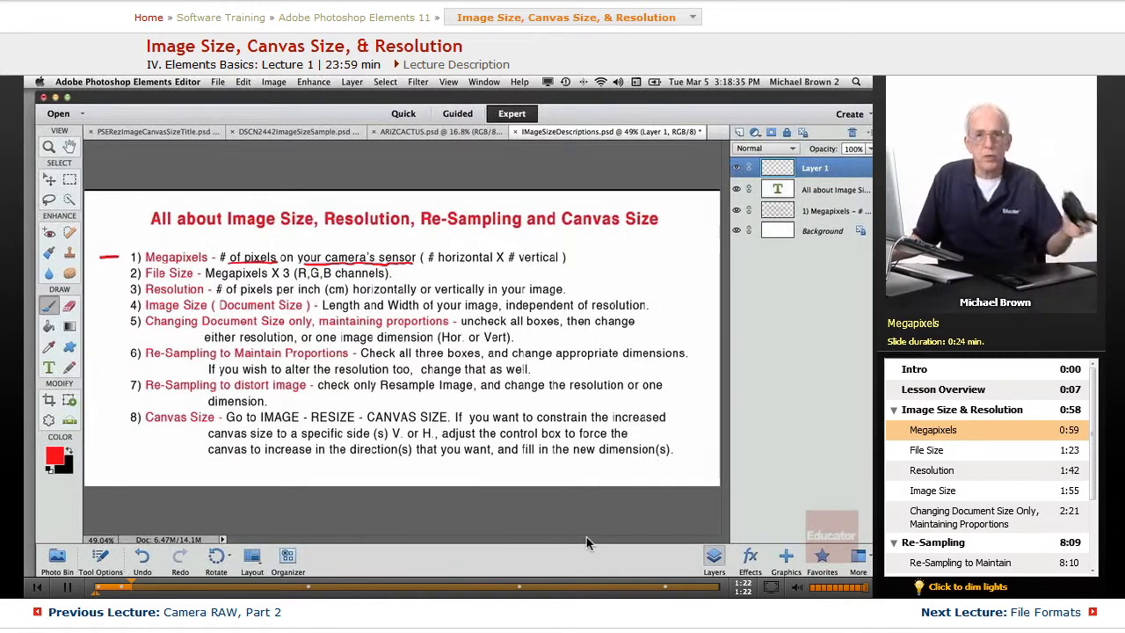
pyautogui.click(926, 450)
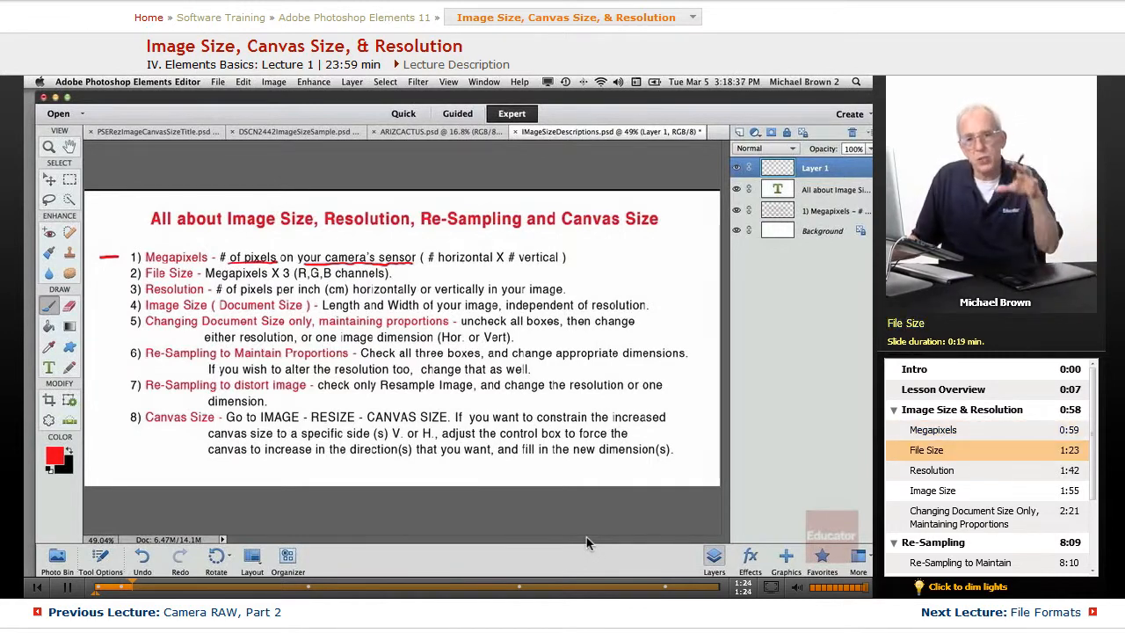